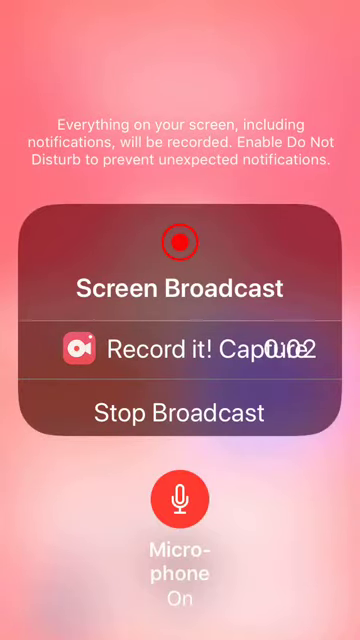
click(180, 412)
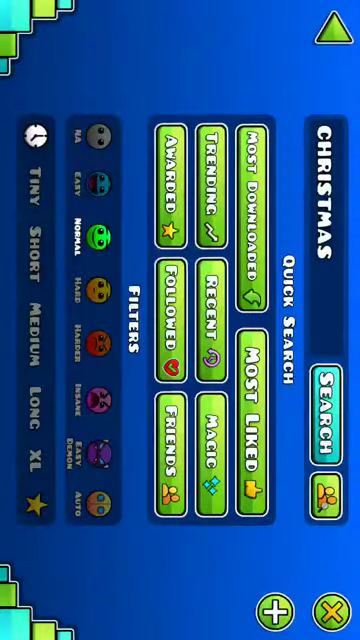
Step: Search online for Christmas levels and view the info page of 'Christmas' by IFSGeorge
click(328, 388)
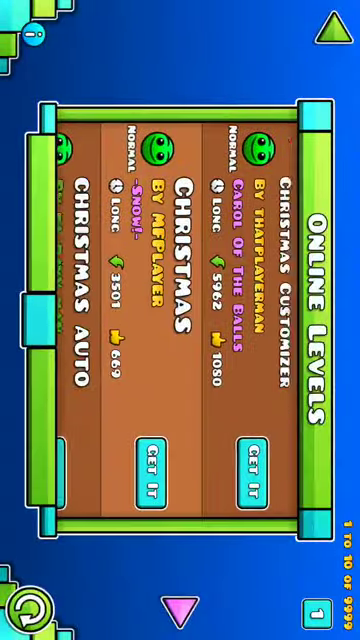
scroll(left, 3)
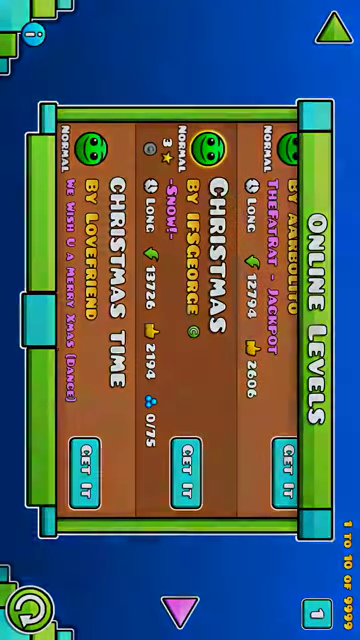
click(202, 470)
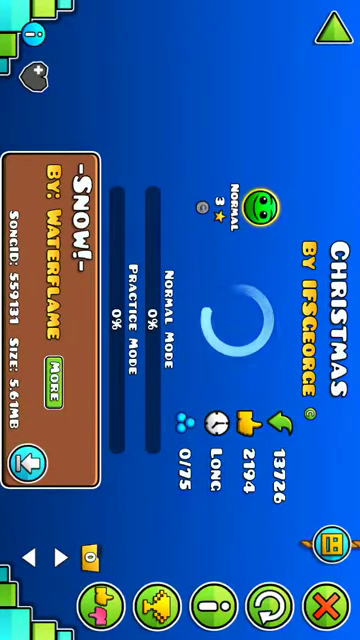